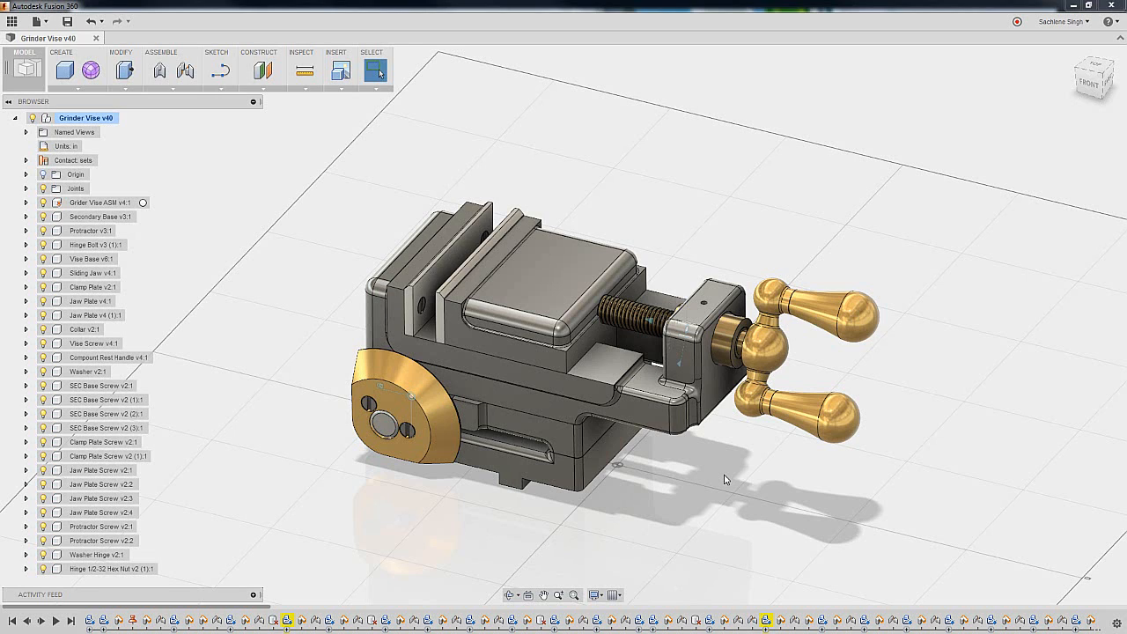
pyautogui.moveTo(606, 503)
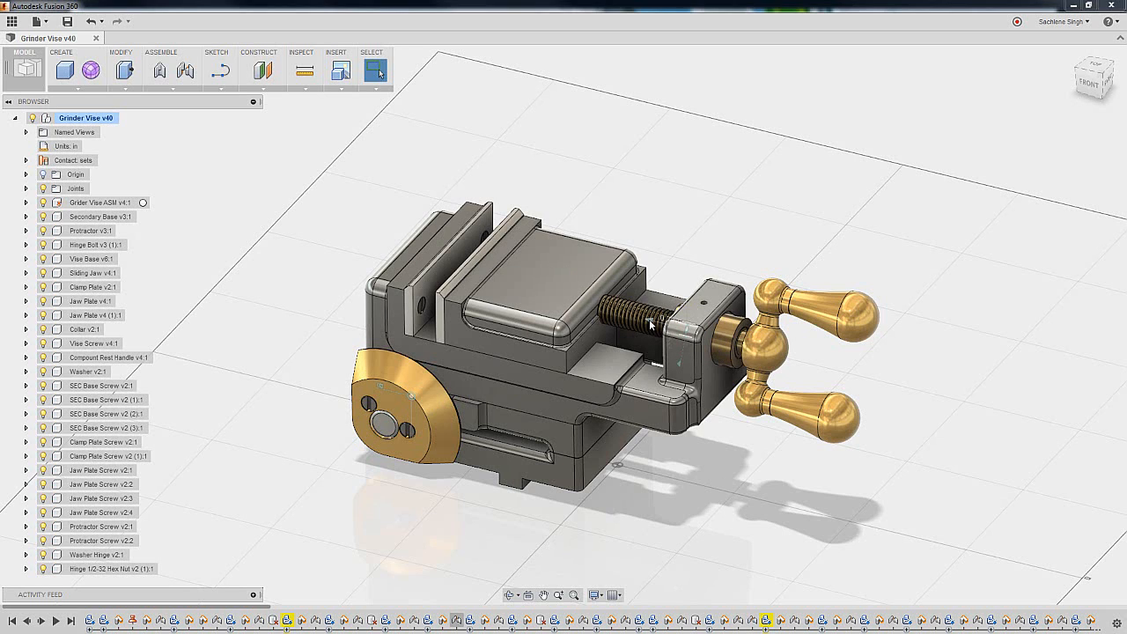
# Step: Create a new contact set for the vise assembly from the Assemble menu
pyautogui.rightClick(650, 324)
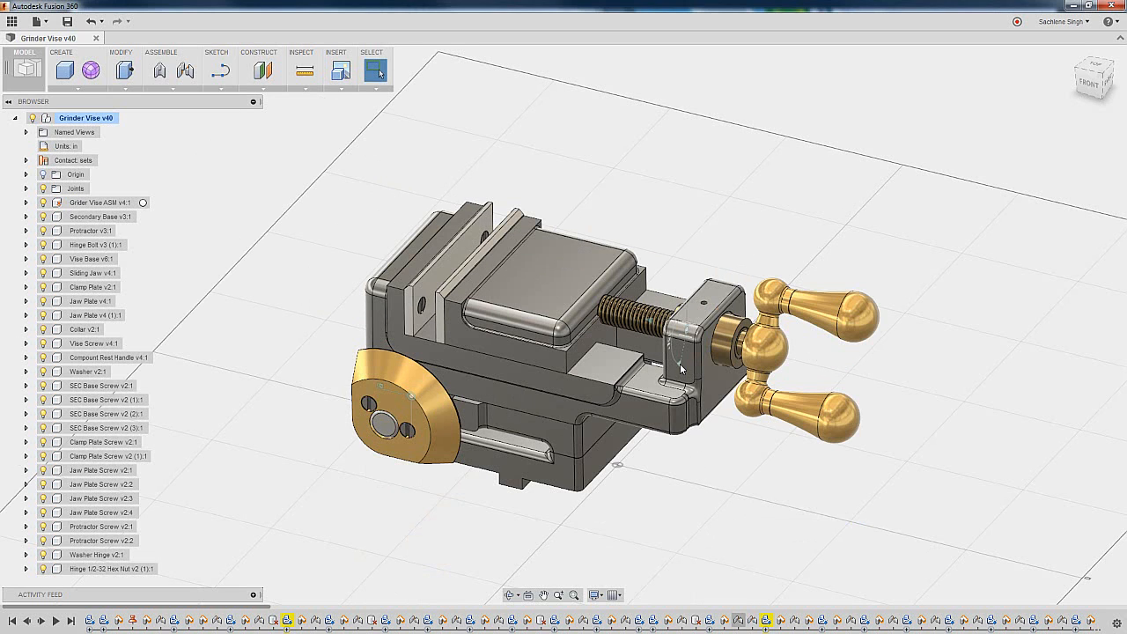
pyautogui.rightClick(683, 365)
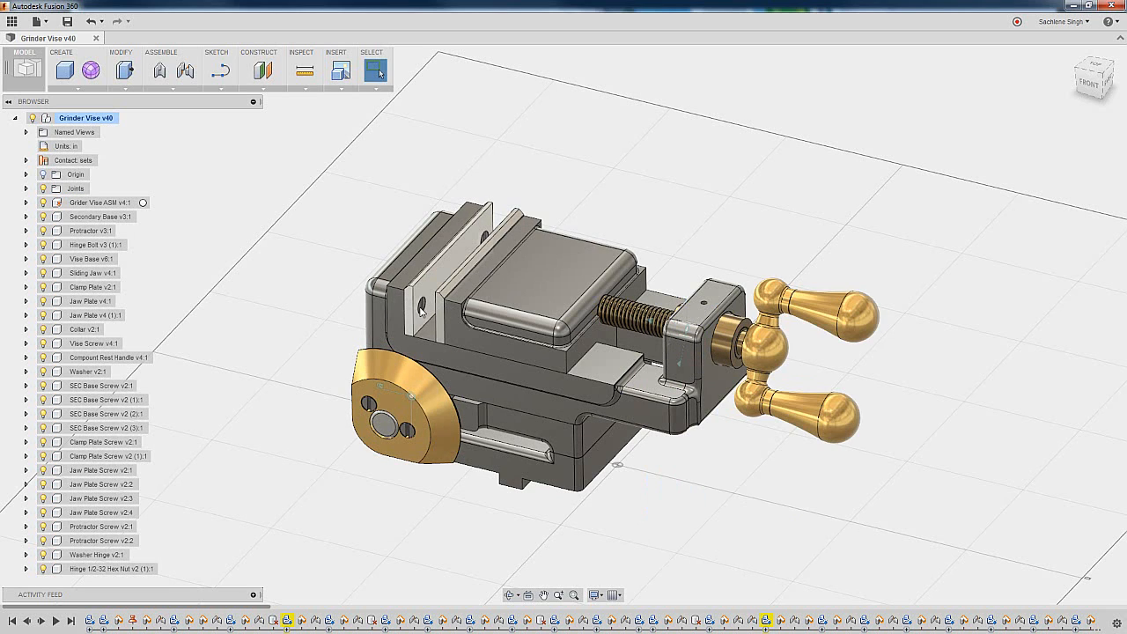
pyautogui.moveTo(172, 175)
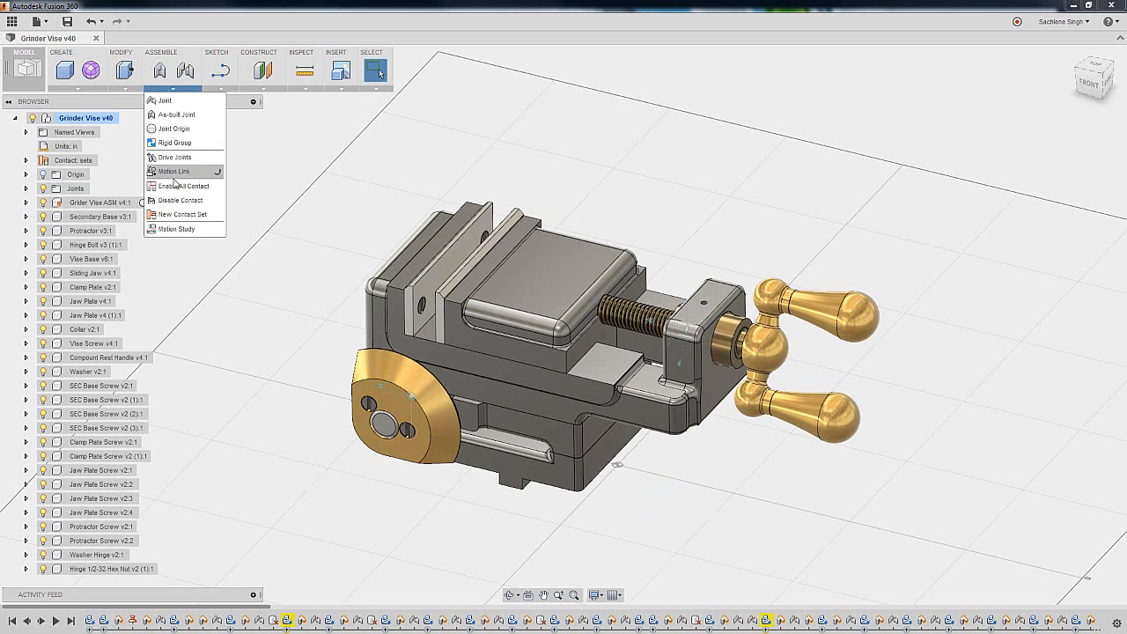
pyautogui.moveTo(176, 215)
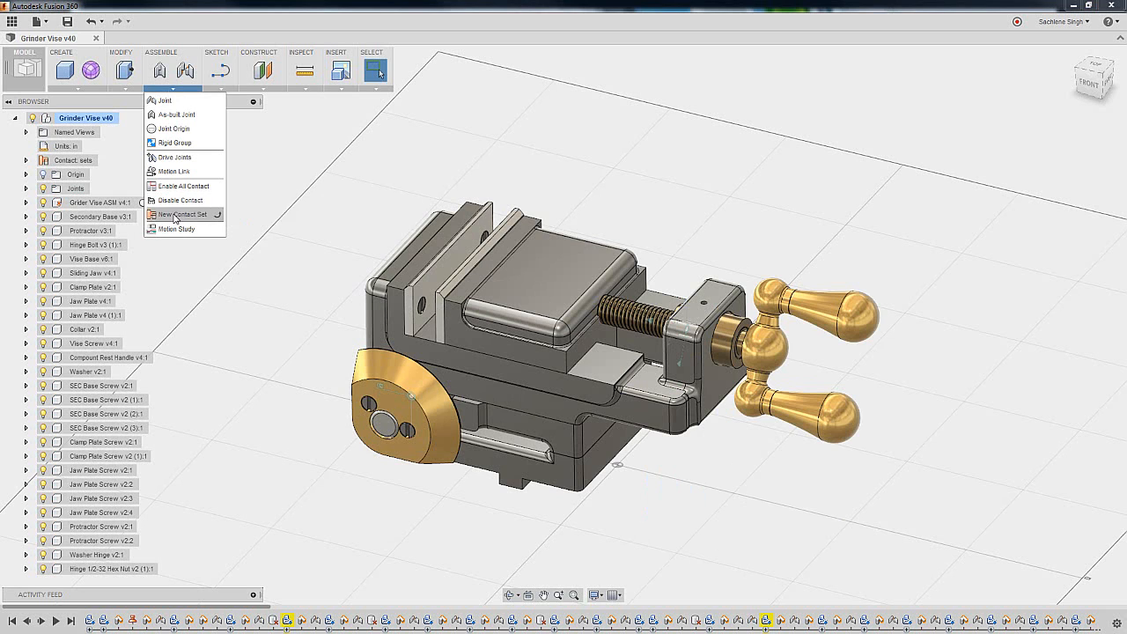
pyautogui.click(183, 215)
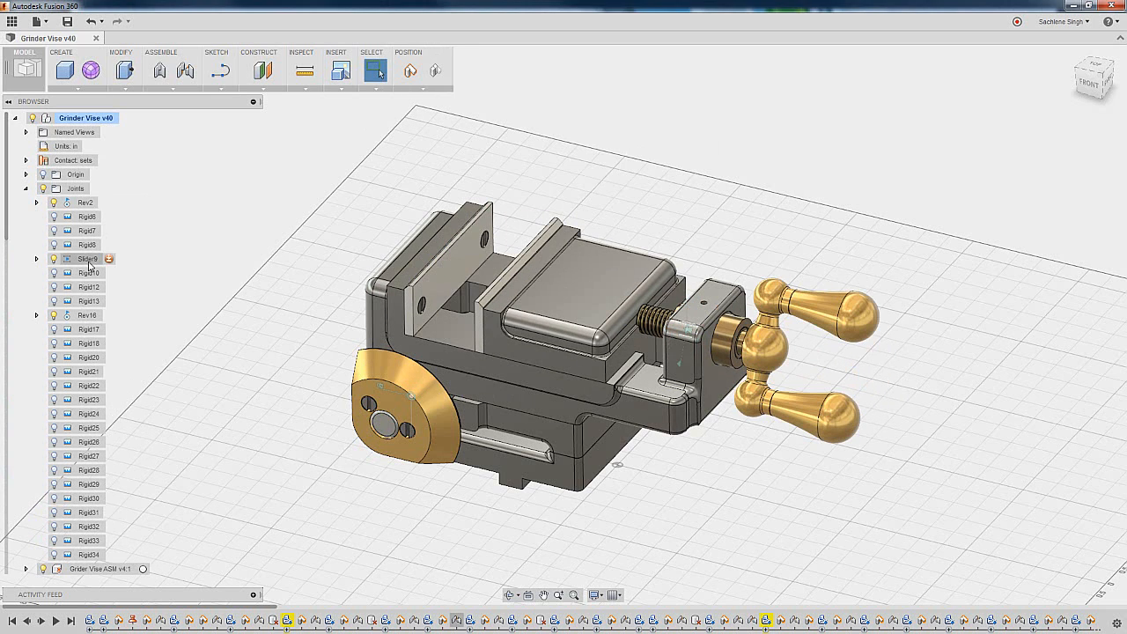
pyautogui.rightClick(84, 259)
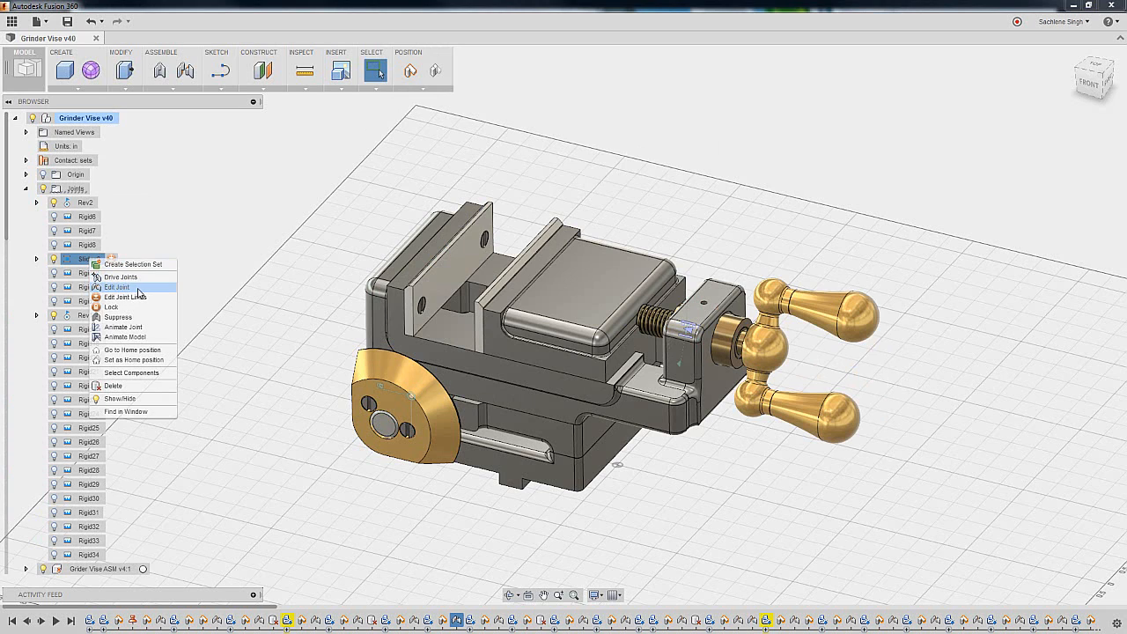
pyautogui.click(125, 296)
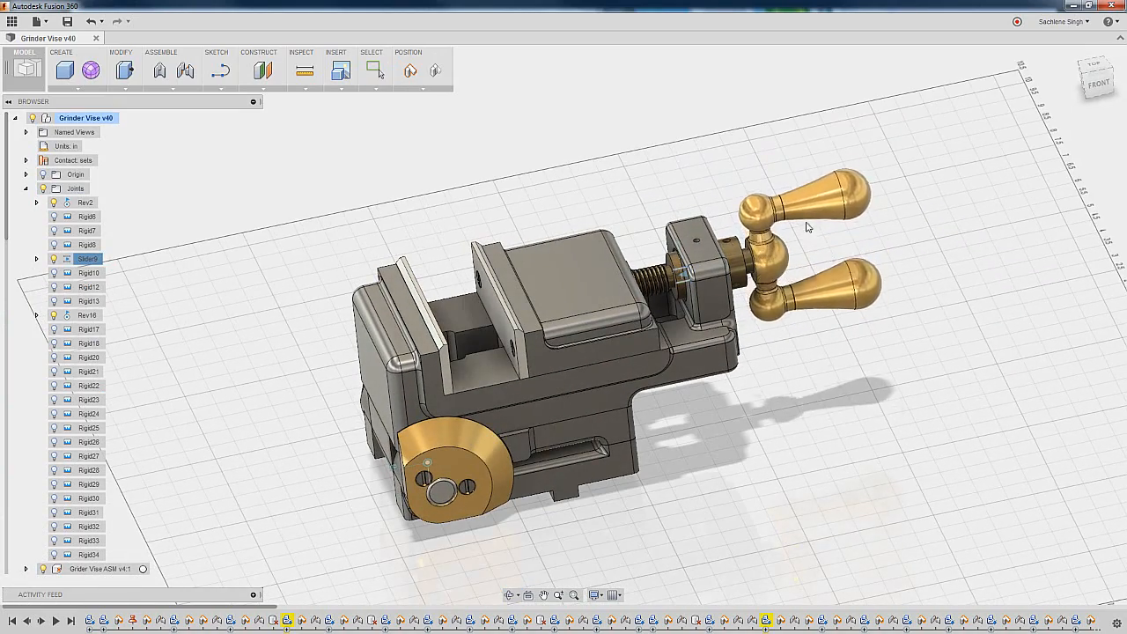
pyautogui.moveTo(807, 227); pyautogui.dragTo(803, 289)
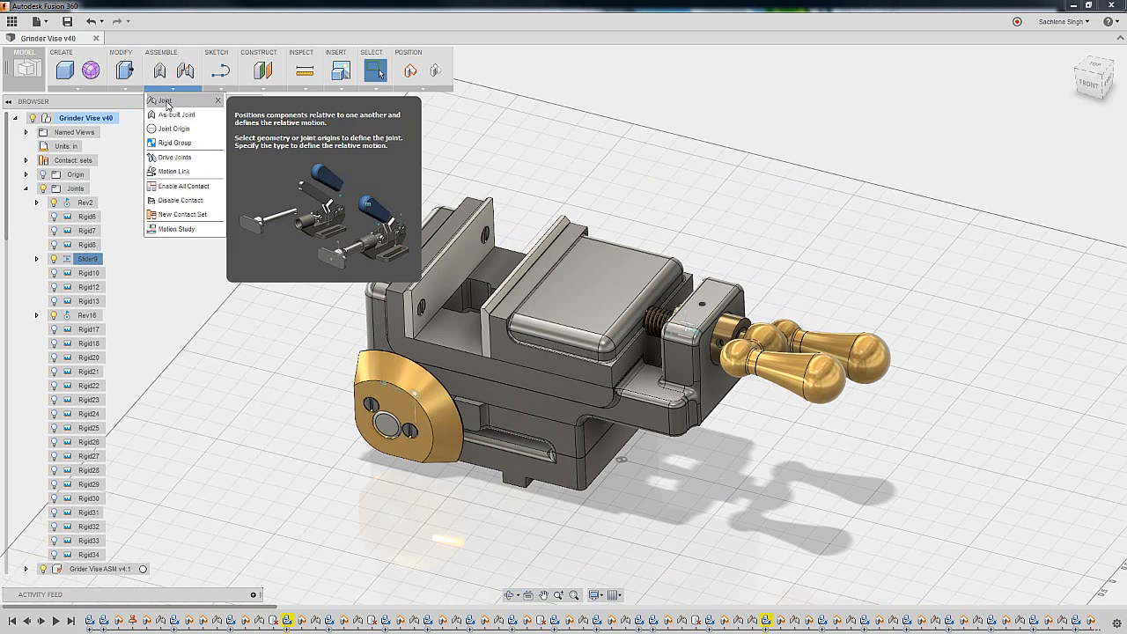
pyautogui.moveTo(173, 173)
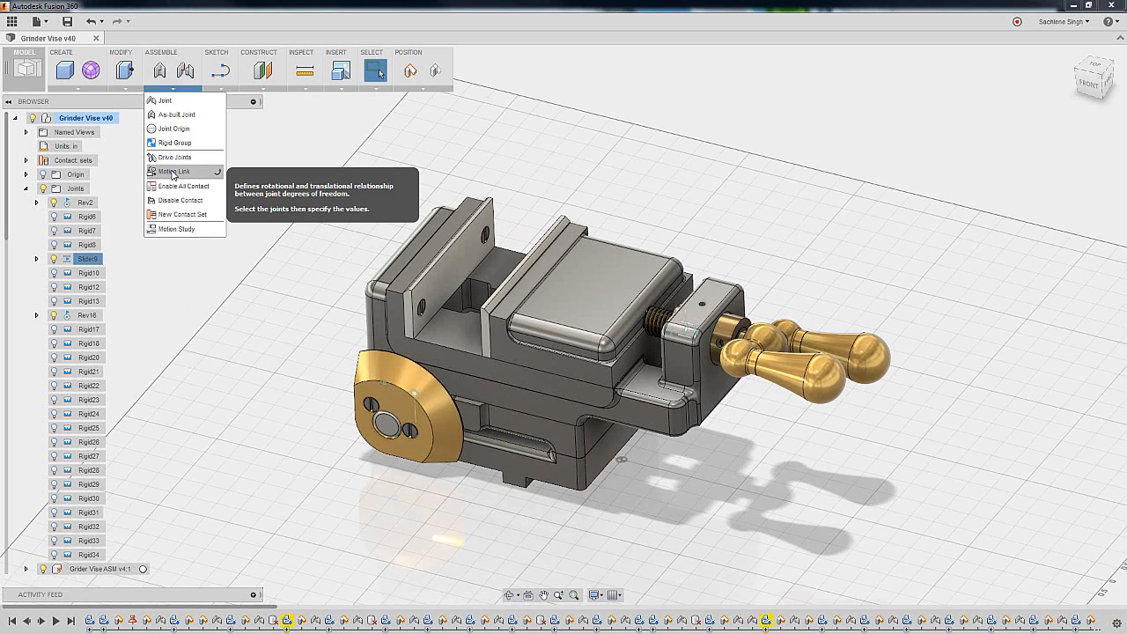
pyautogui.moveTo(203, 176)
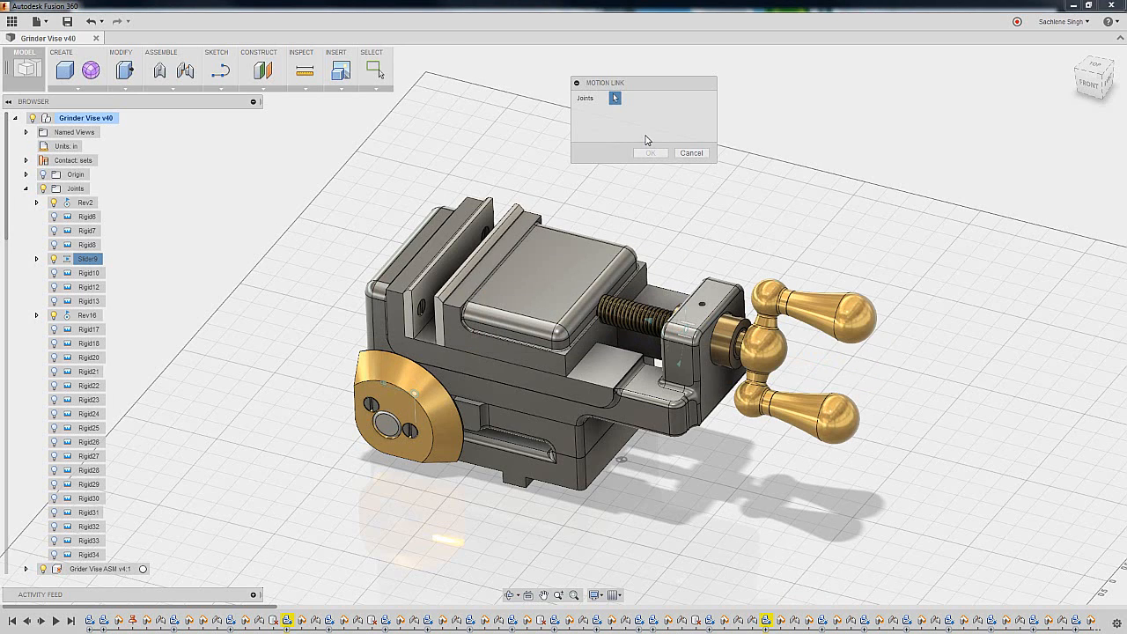
pyautogui.moveTo(650, 324)
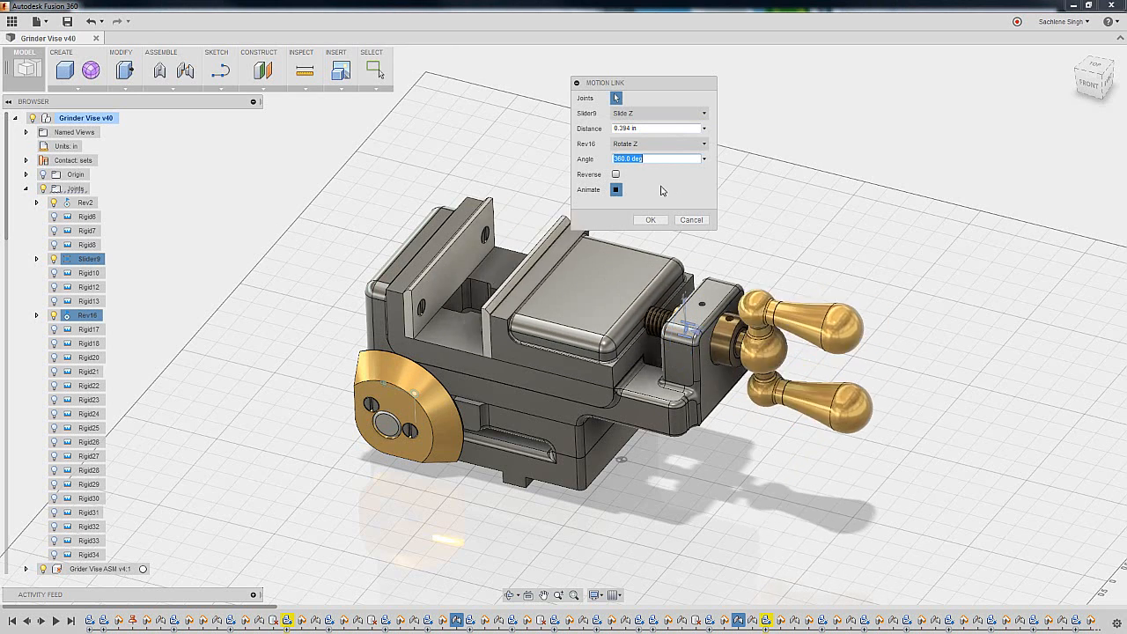
# Step: Animate the motion link to preview the handle rotation driving the jaw travel
pyautogui.click(650, 219)
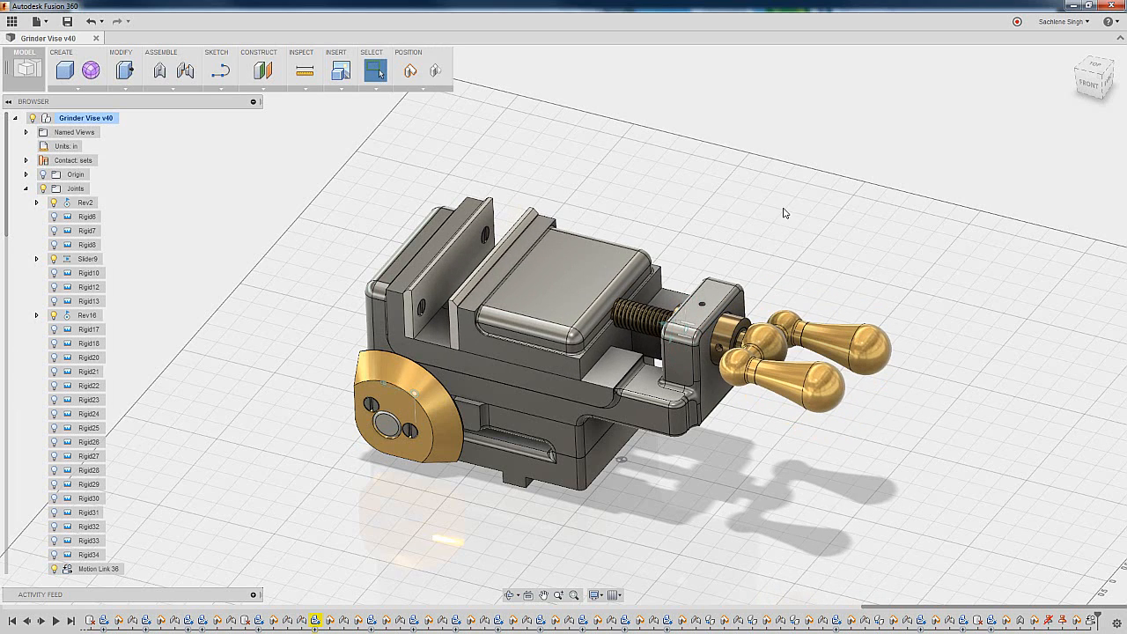
# Step: Edit the motion link to 0.5 in per 360° turn with Reverse unticked
pyautogui.rightClick(92, 569)
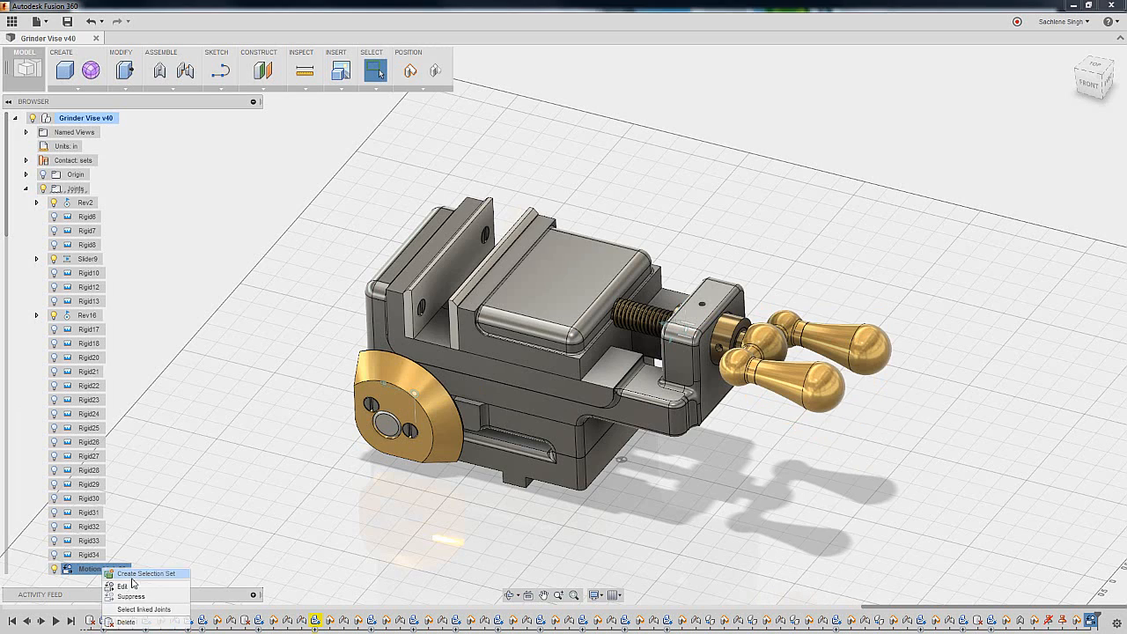
pyautogui.click(123, 585)
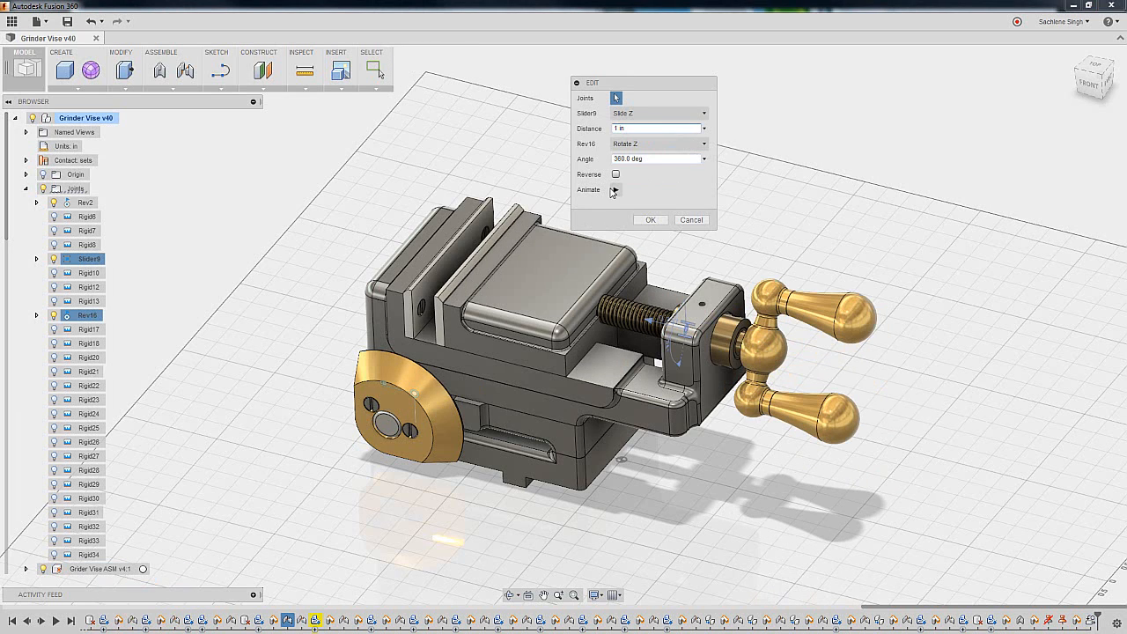
pyautogui.click(615, 191)
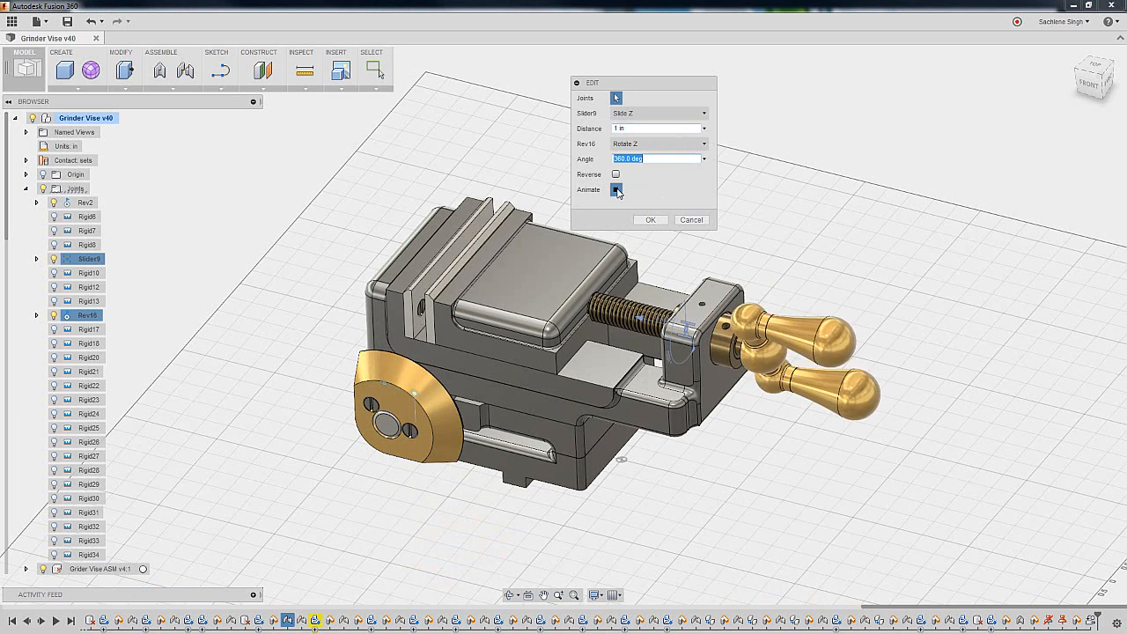
pyautogui.click(617, 190)
pyautogui.write('0.5')
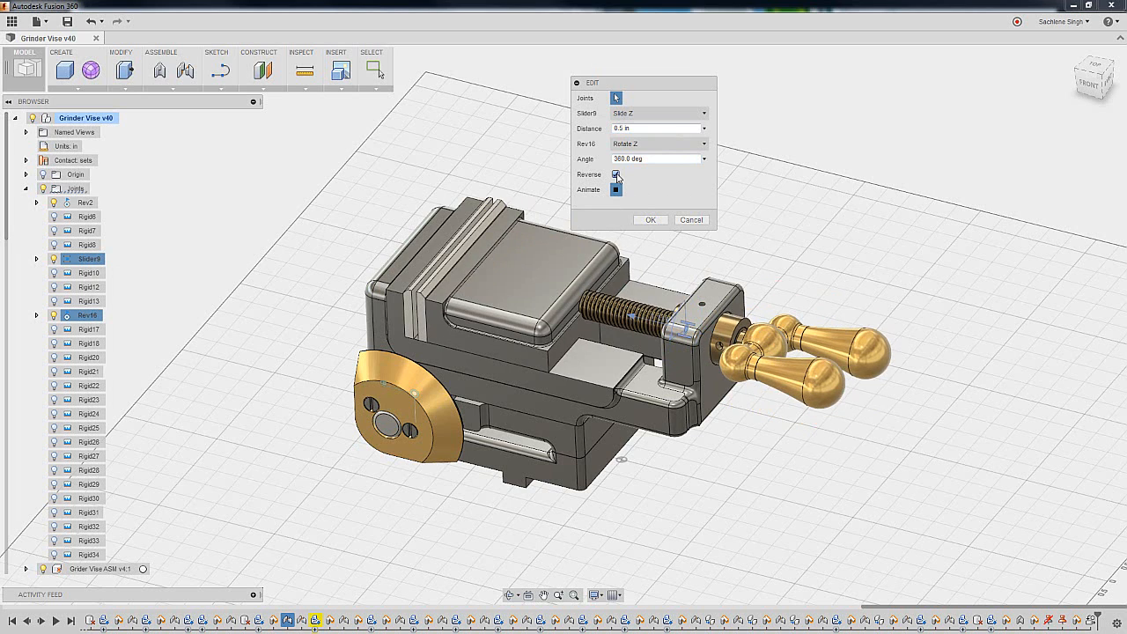
pyautogui.click(617, 174)
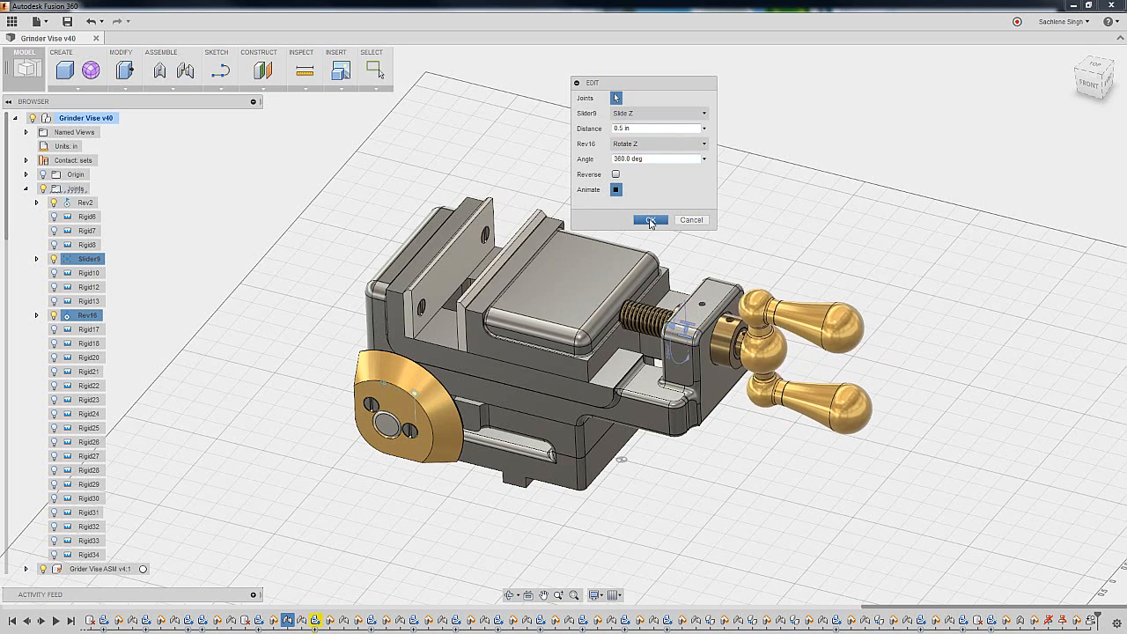
pyautogui.click(650, 218)
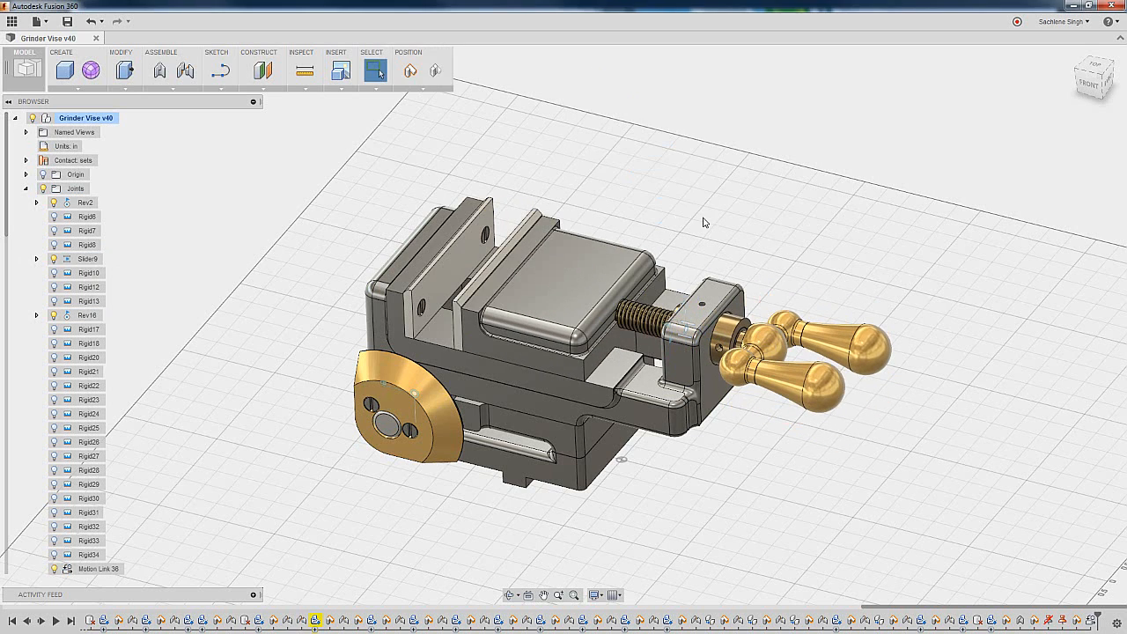